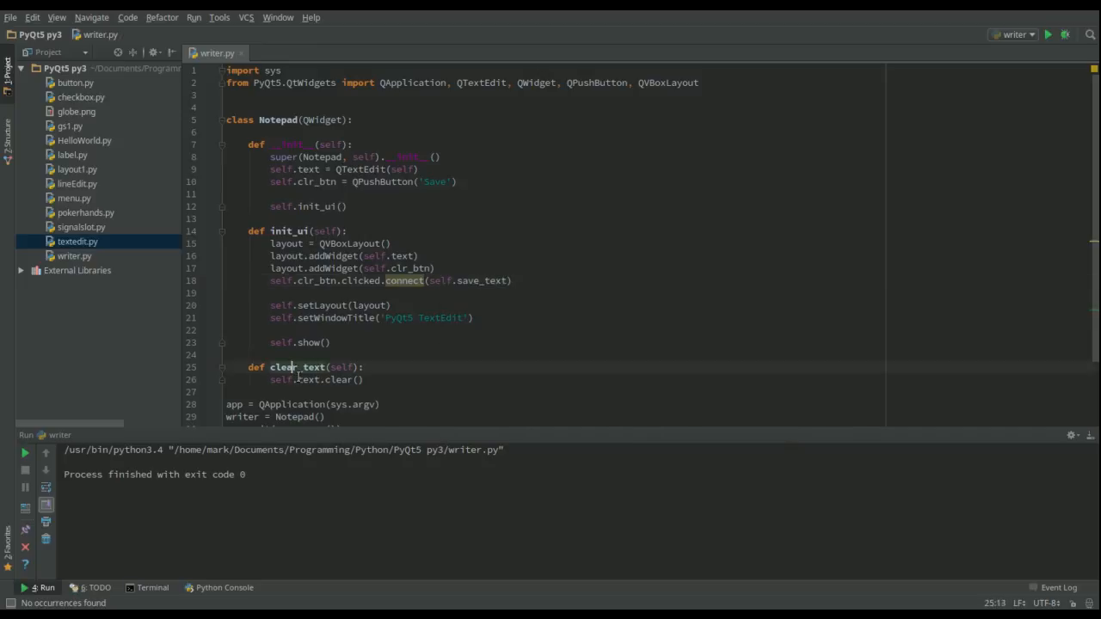
Step: Rename the clear_text method to save_text in writer.py
key(BackSpace)
text(sav)
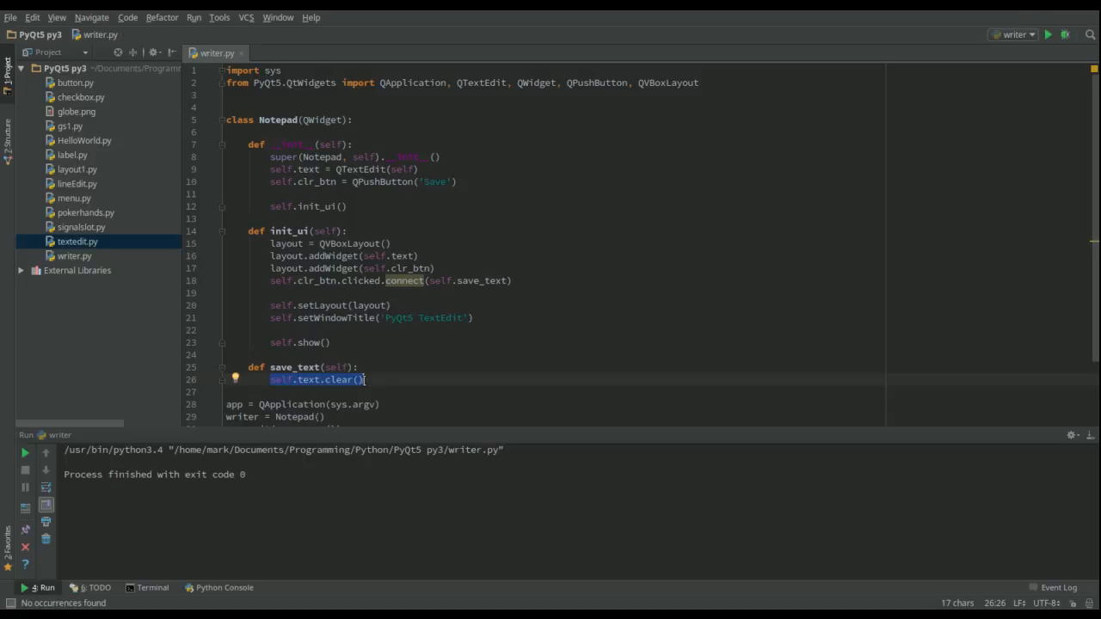
Step: Replace the method body with: with open('test.txt', 'w') as f:
text(with)
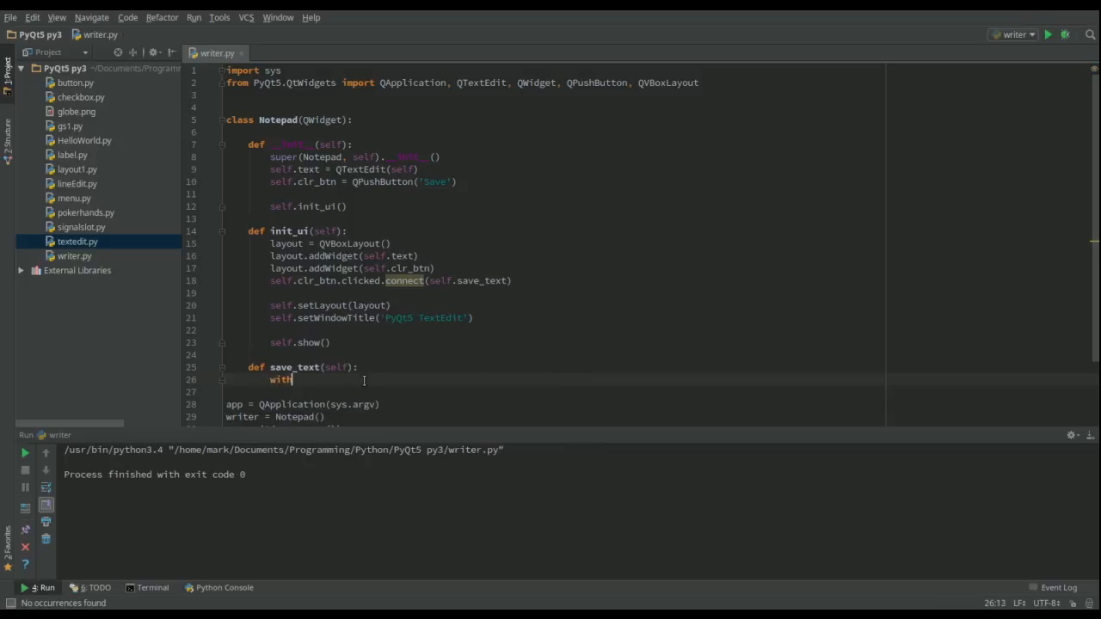
text(op)
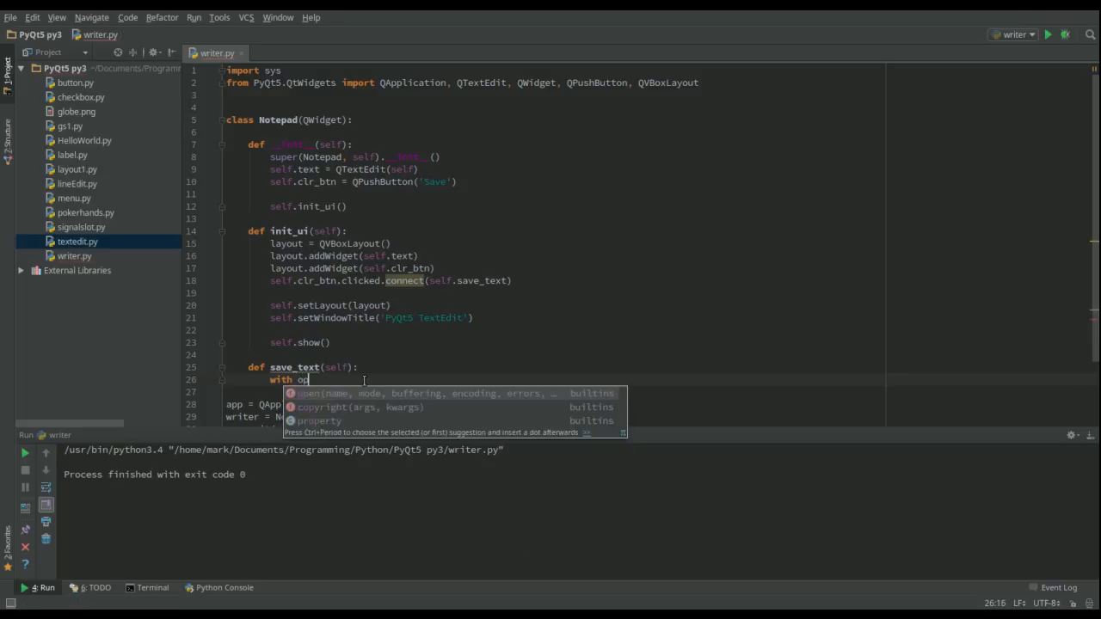
text(en)
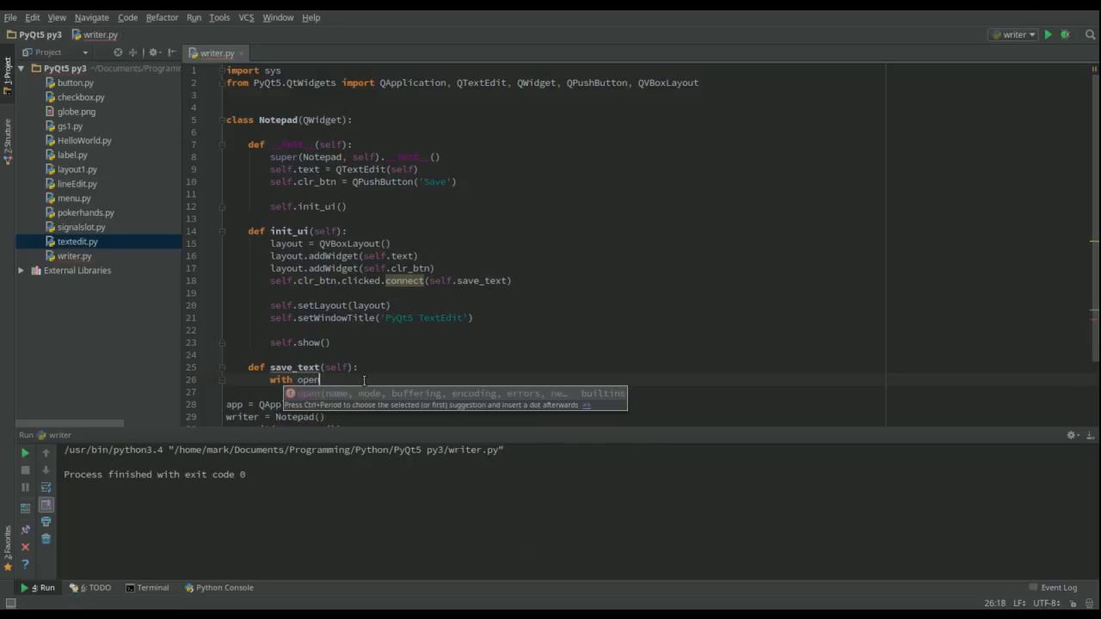
text(('test.txt)
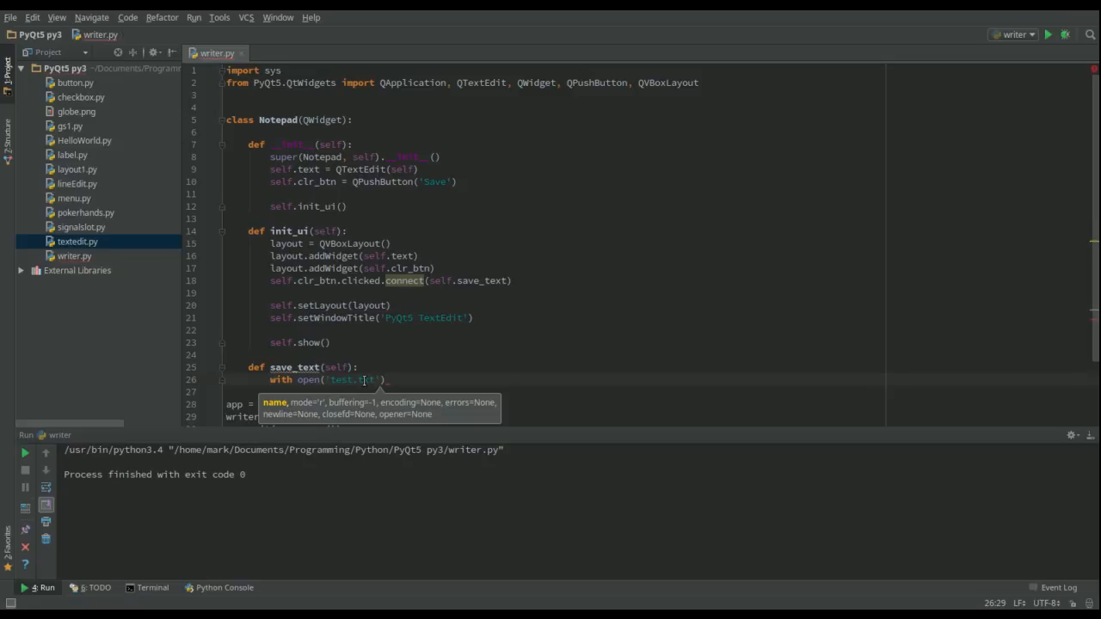
text(,)
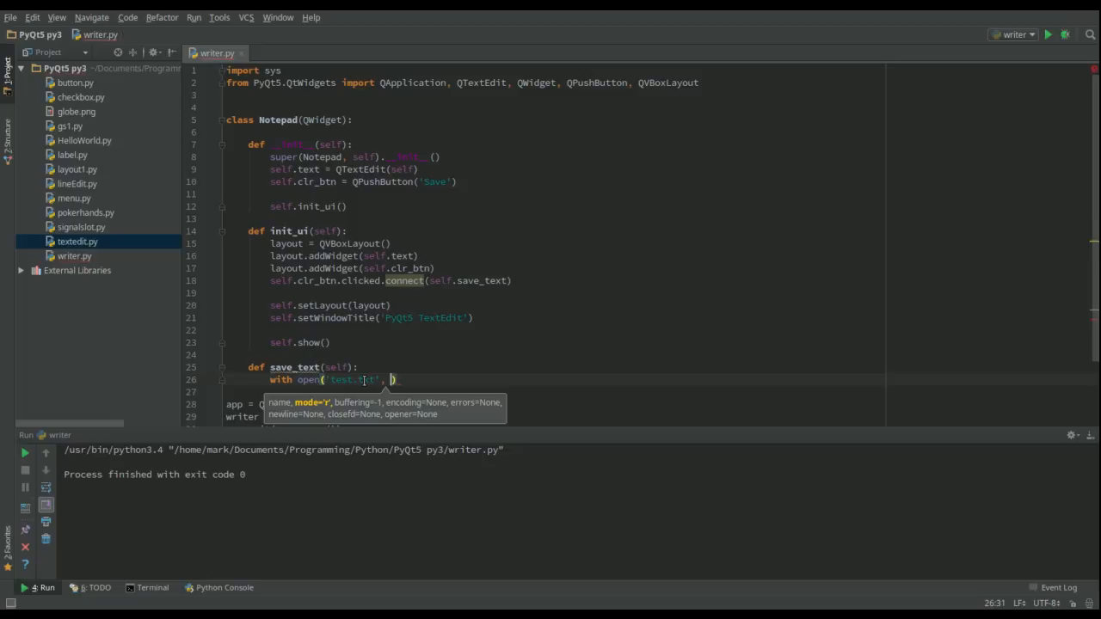
text('w)
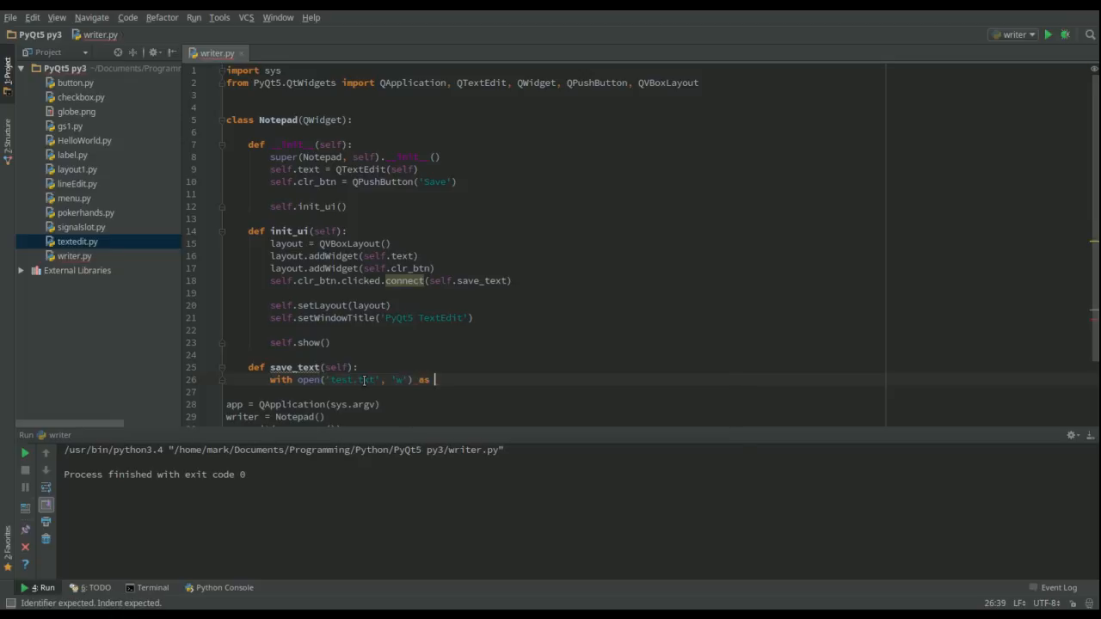
text(f;)
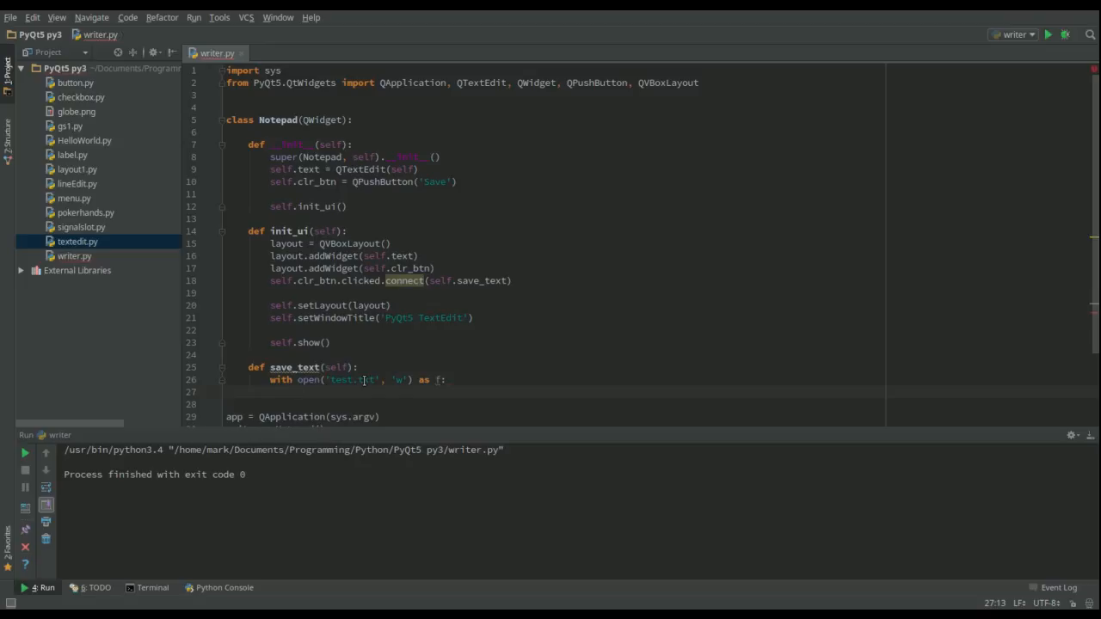
Step: Add my_text = self.text.toPlainText() inside the with block
text(my_te)
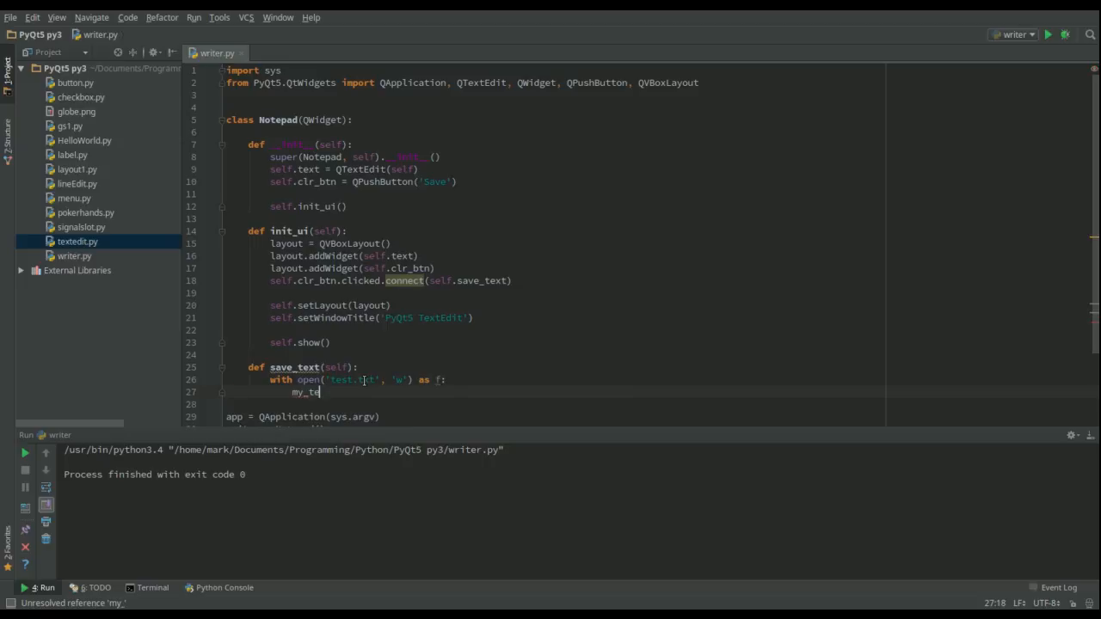
text(xt =)
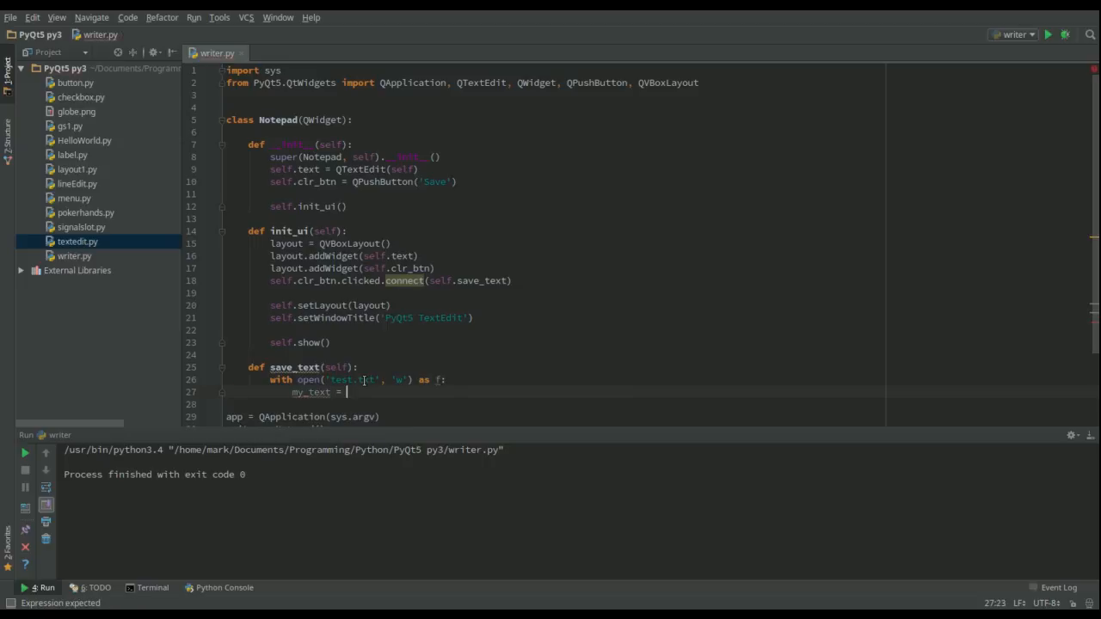
text(self.)
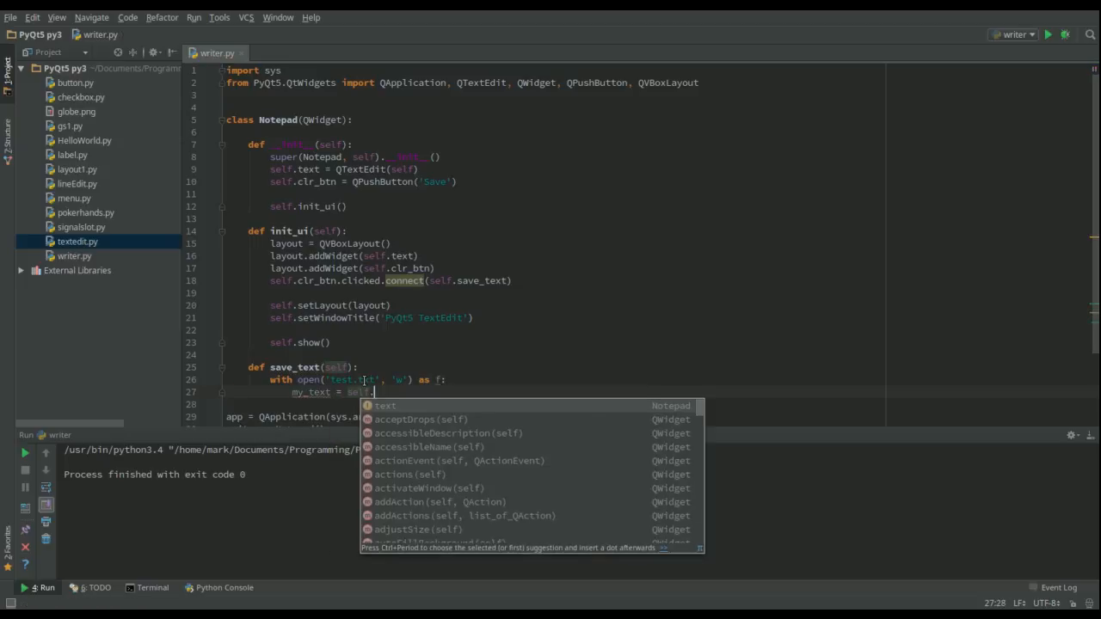
text(text.)
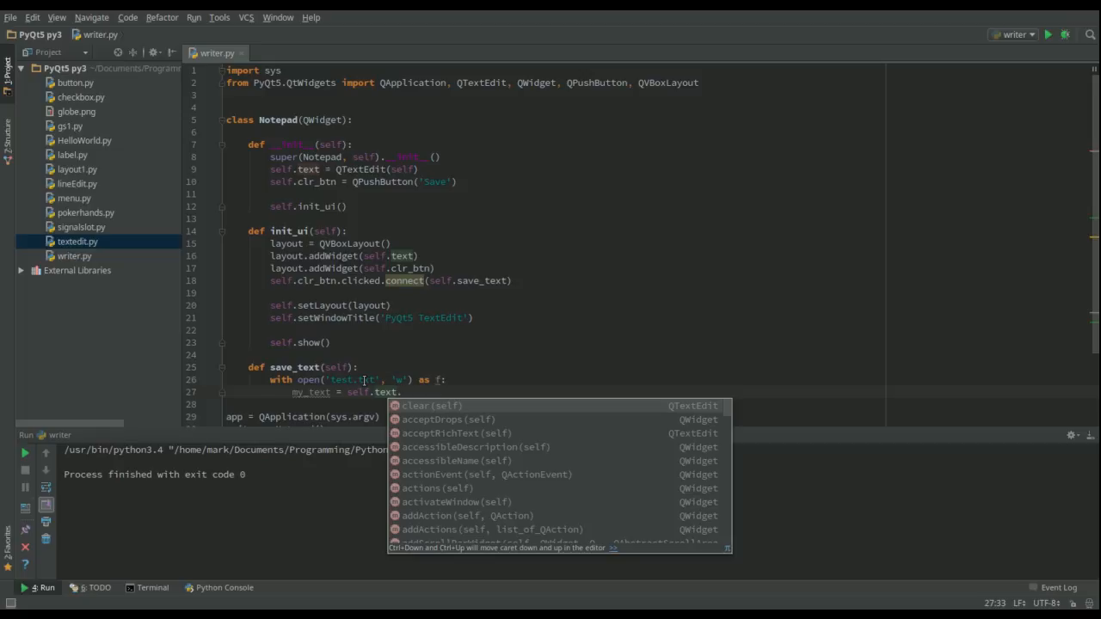
text(toPlainText()
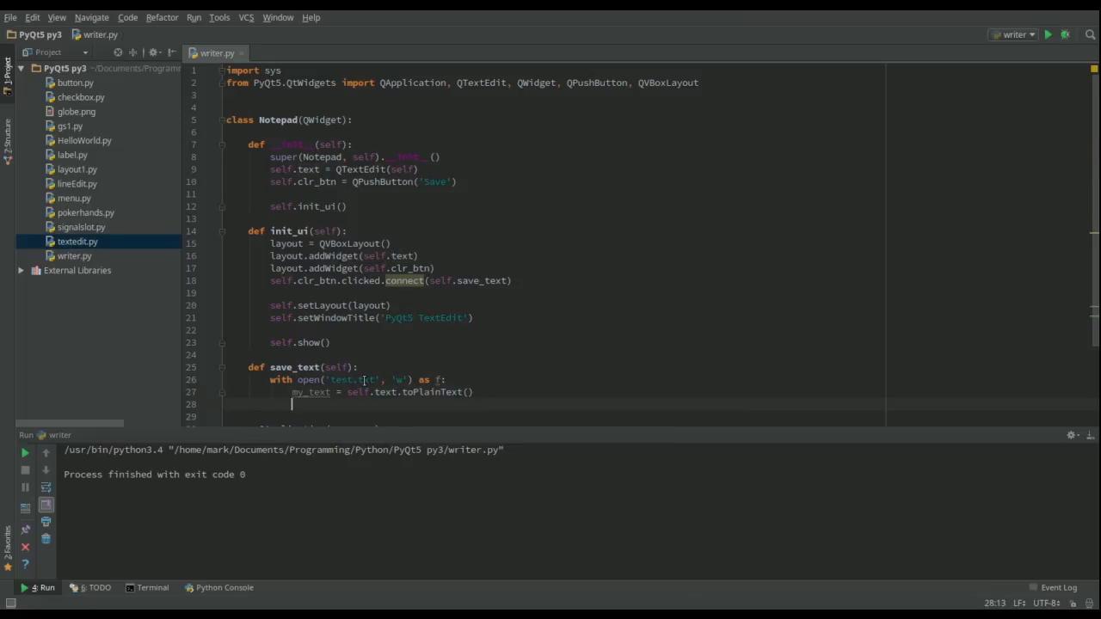
Step: Write my_text to the file with f.write(my_text)
text(f)
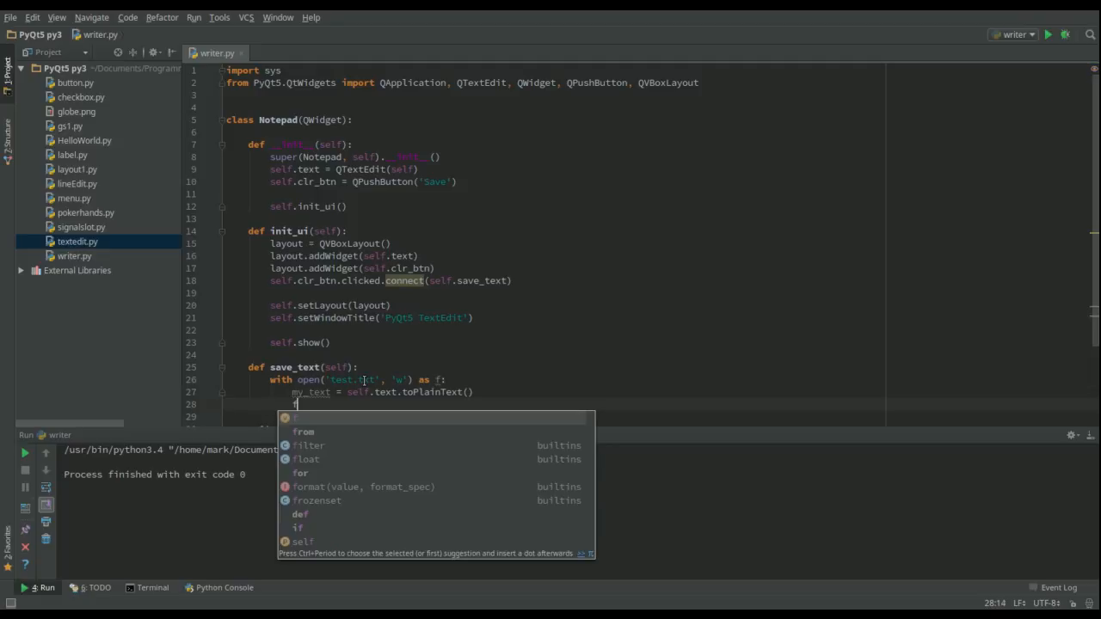
text(.write()
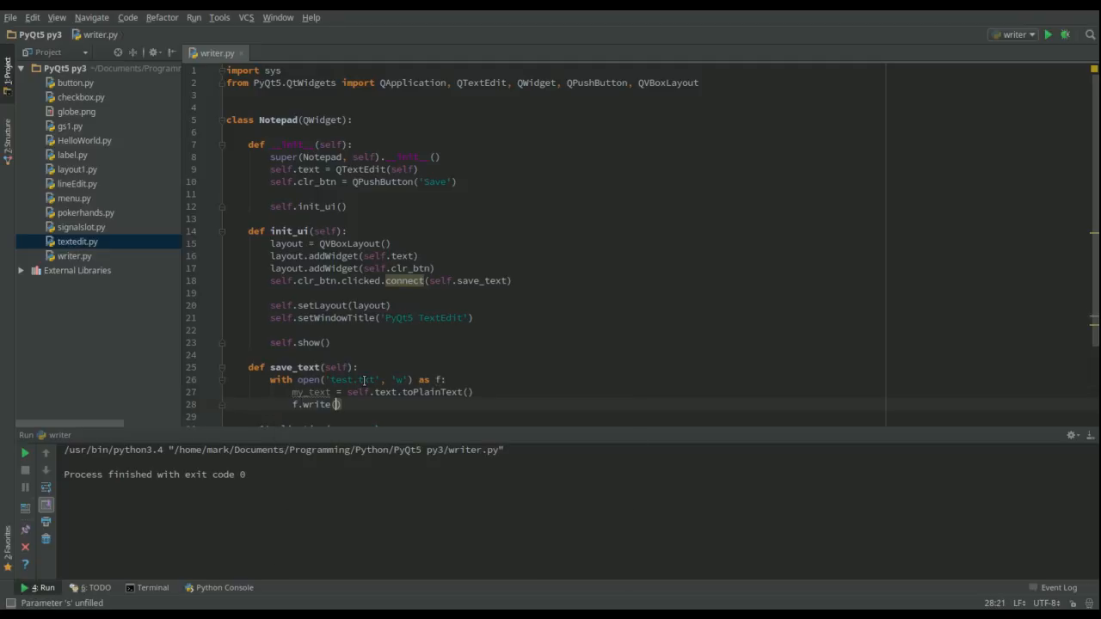
text(my_text)
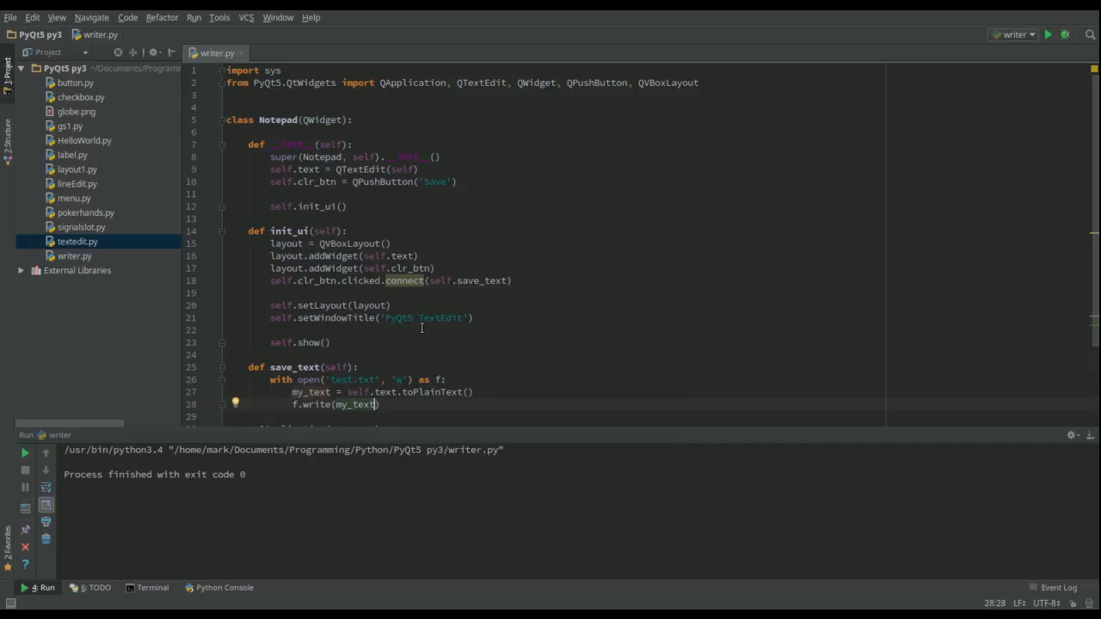
scroll(down, 3)
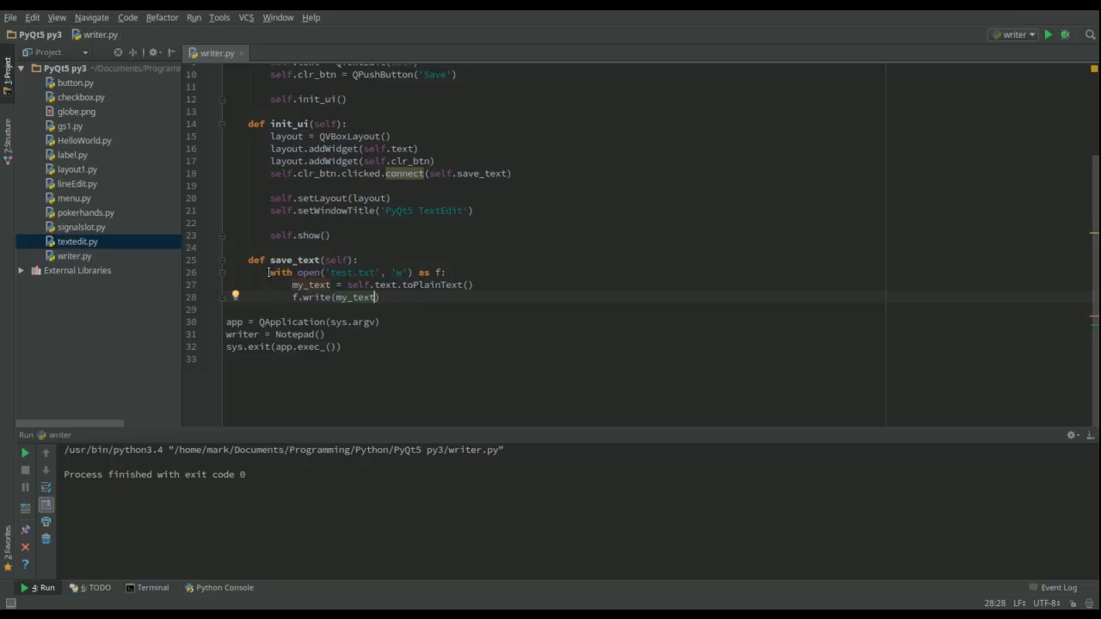
mouse_move(506, 340)
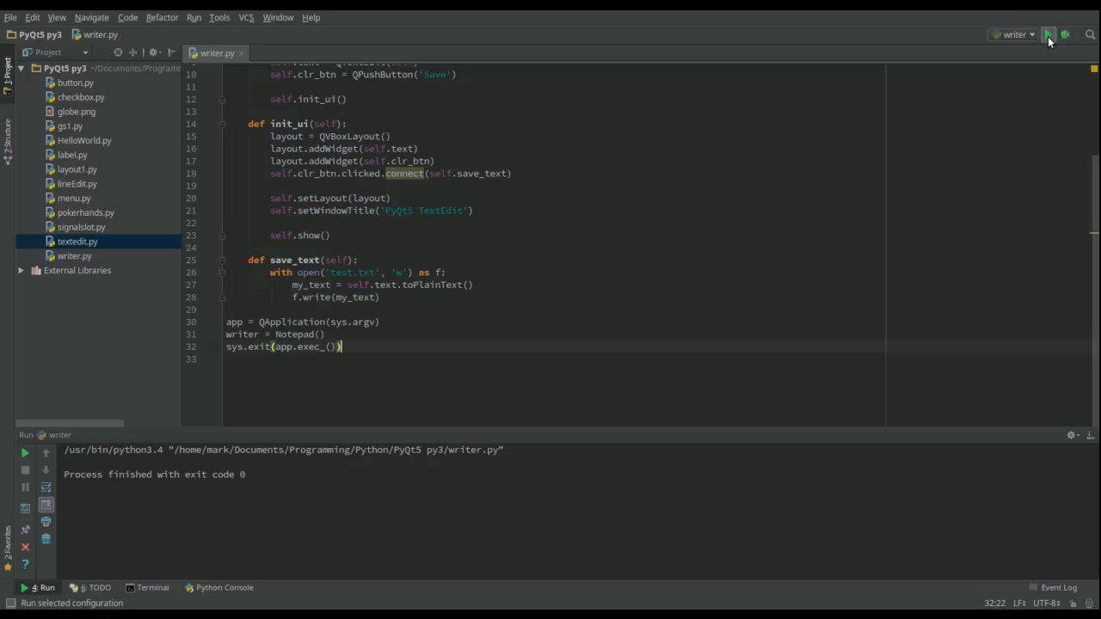
Step: Run writer.py and enter 'Once upon a time' in the TextEdit window
click(1049, 34)
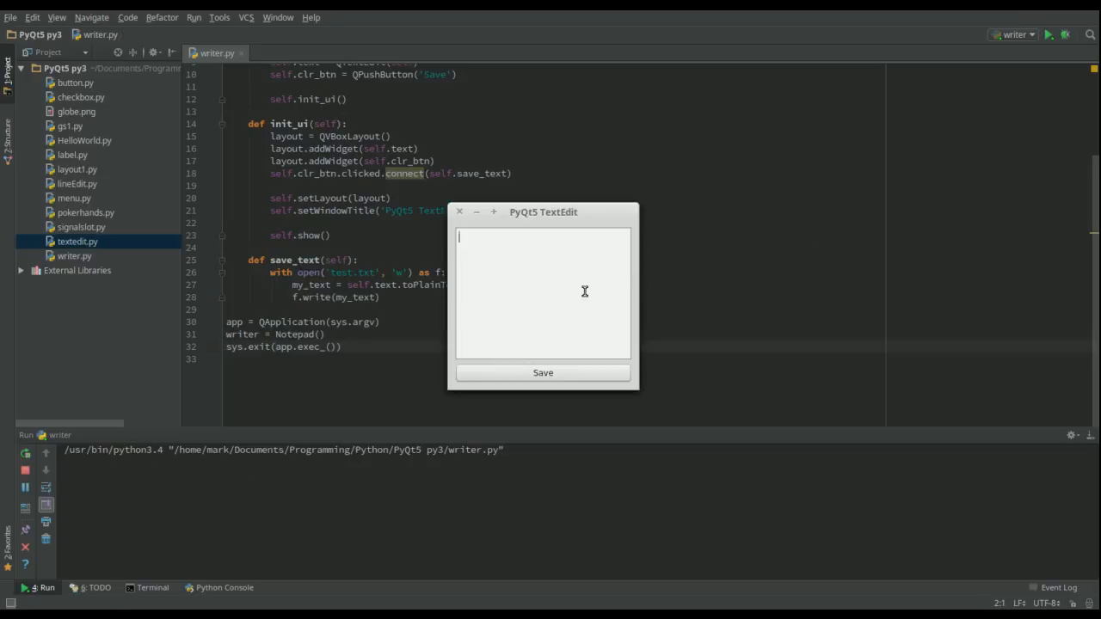
text(Once)
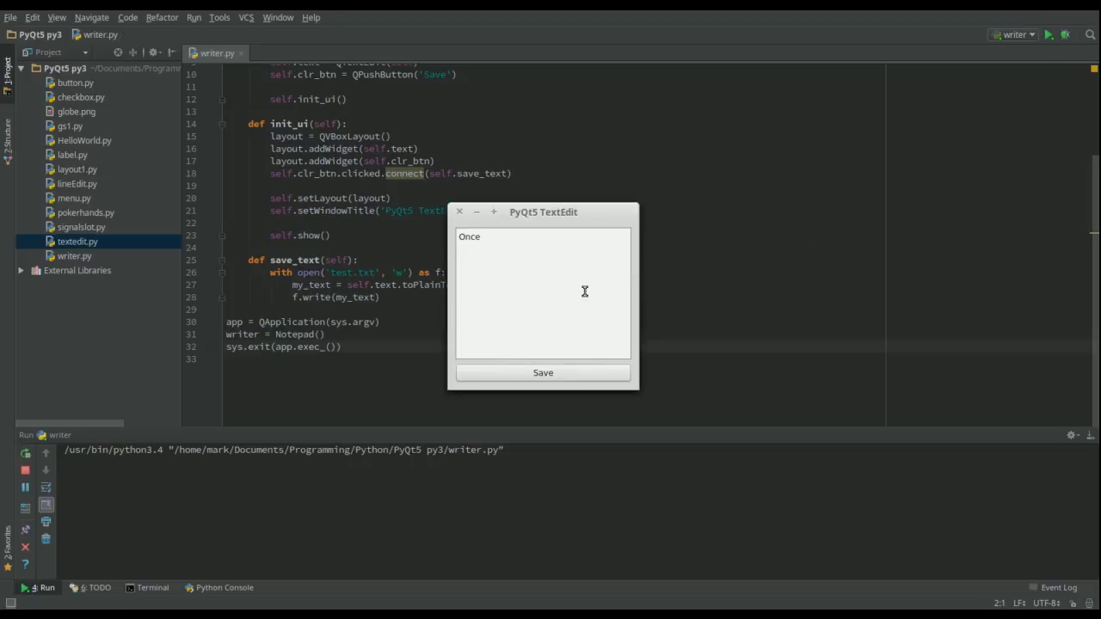
text(upon a time)
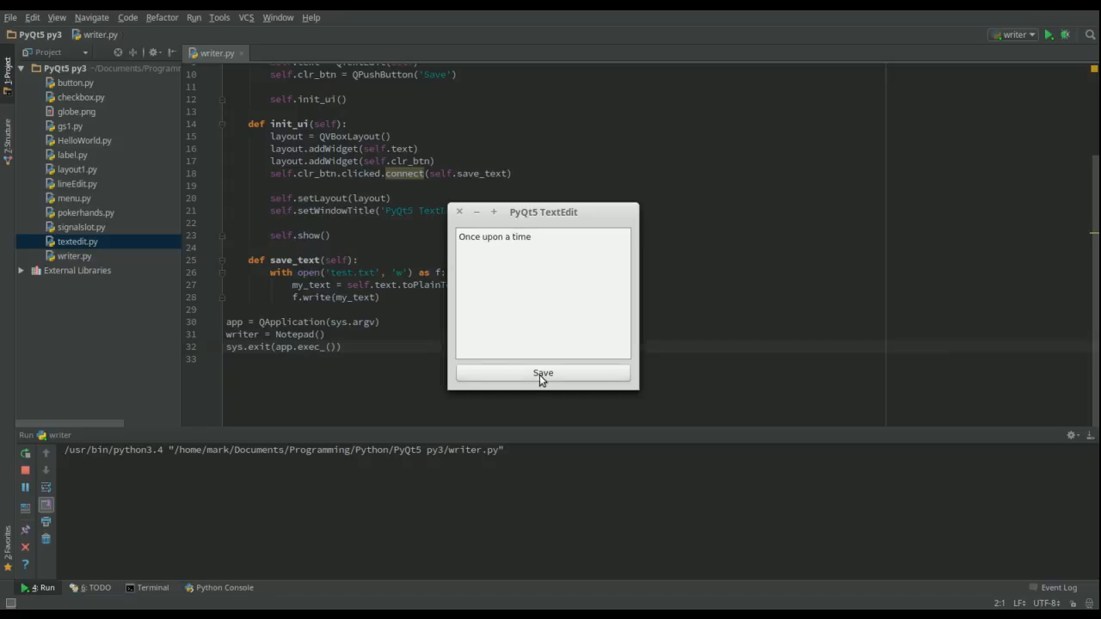
mouse_move(97, 227)
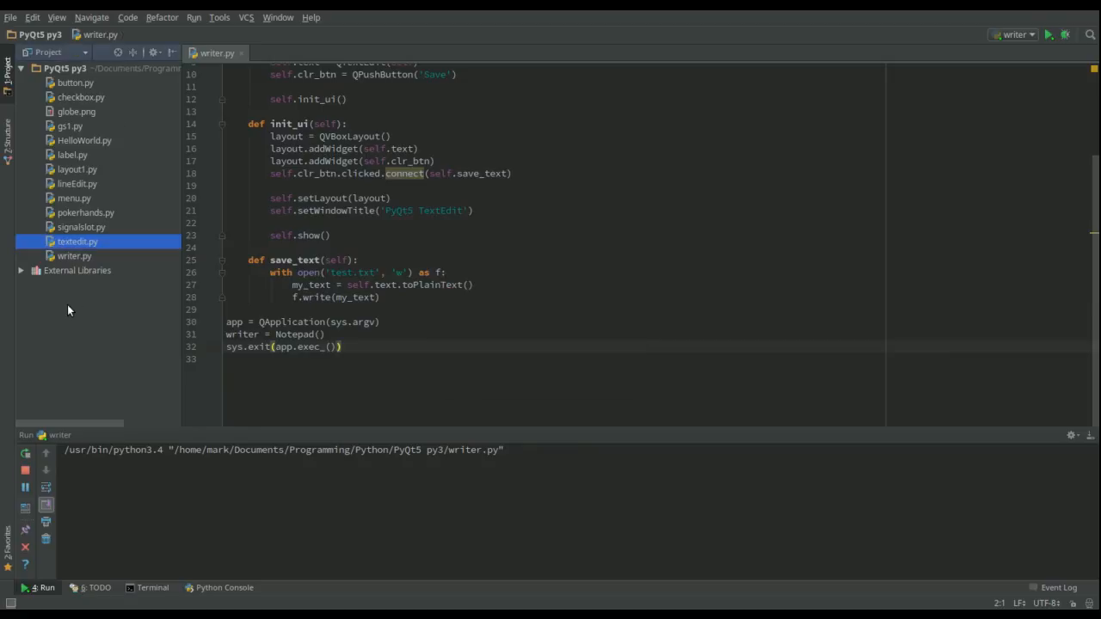
Step: Open the new test.txt from the Project tree, then relaunch the writer app
click(77, 254)
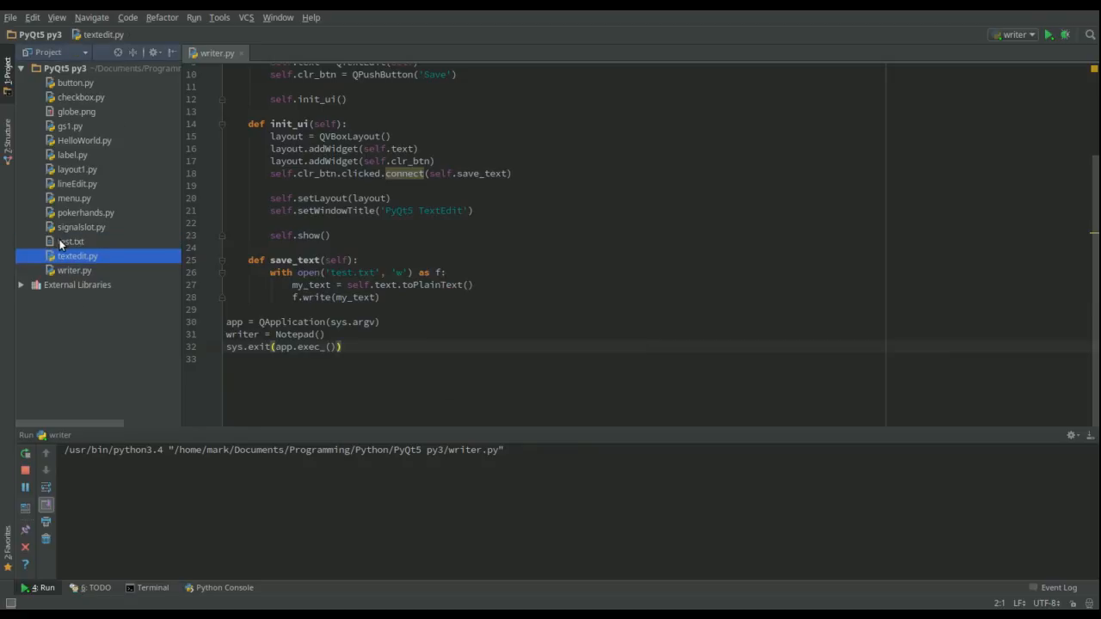
double_click(70, 240)
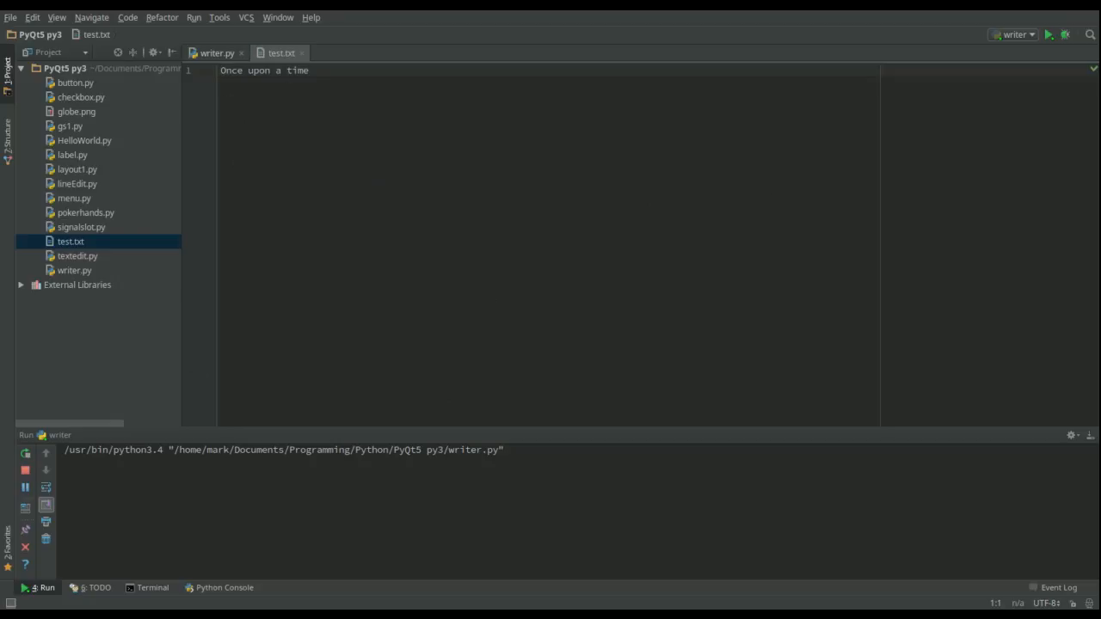
click(1048, 34)
text(There was a)
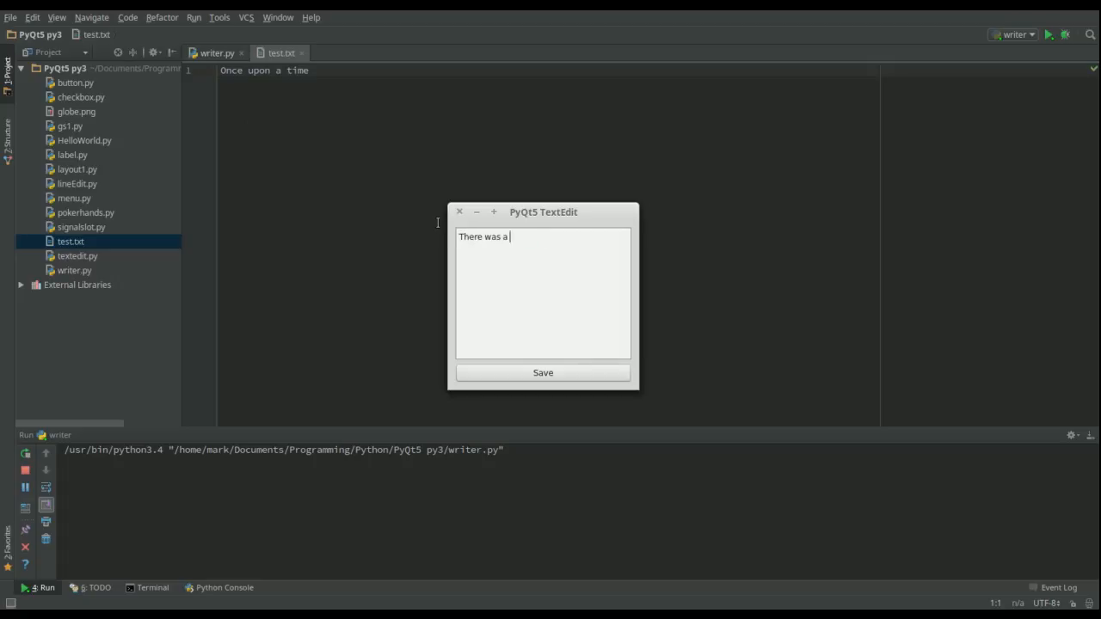
Step: Enter 'There was a bi fat cat' in the app and save it to test.txt
text(bi fat)
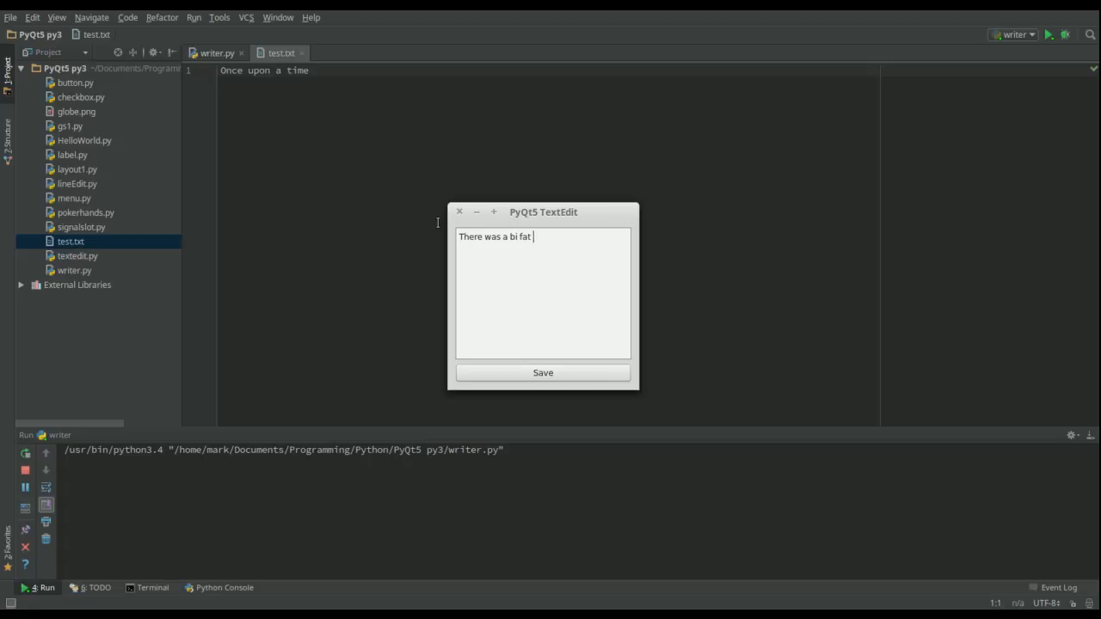
text(cat)
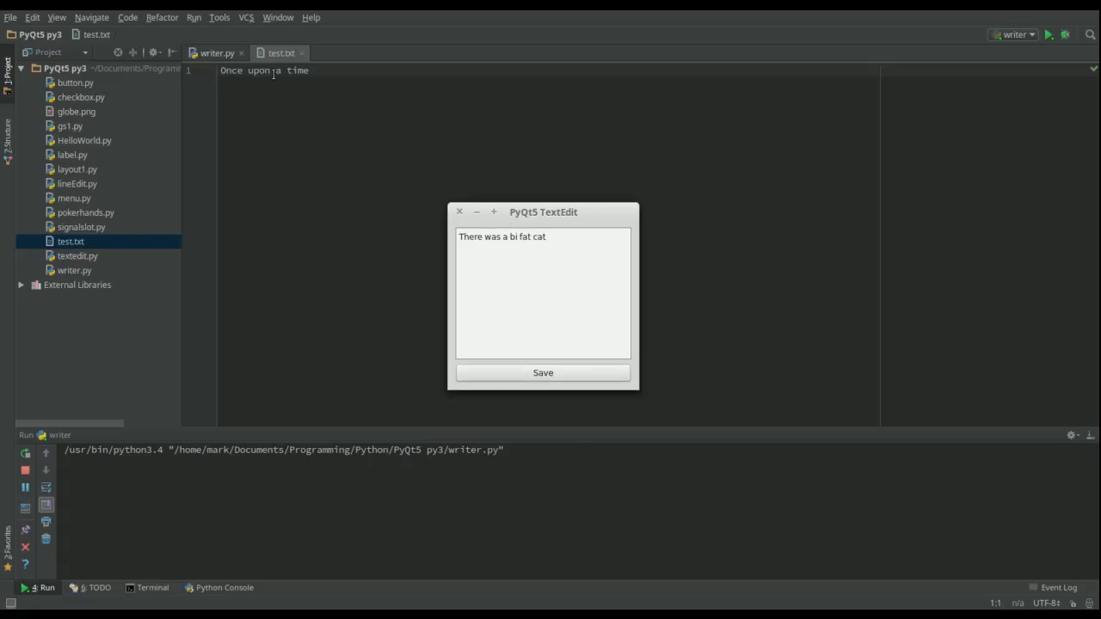
click(544, 371)
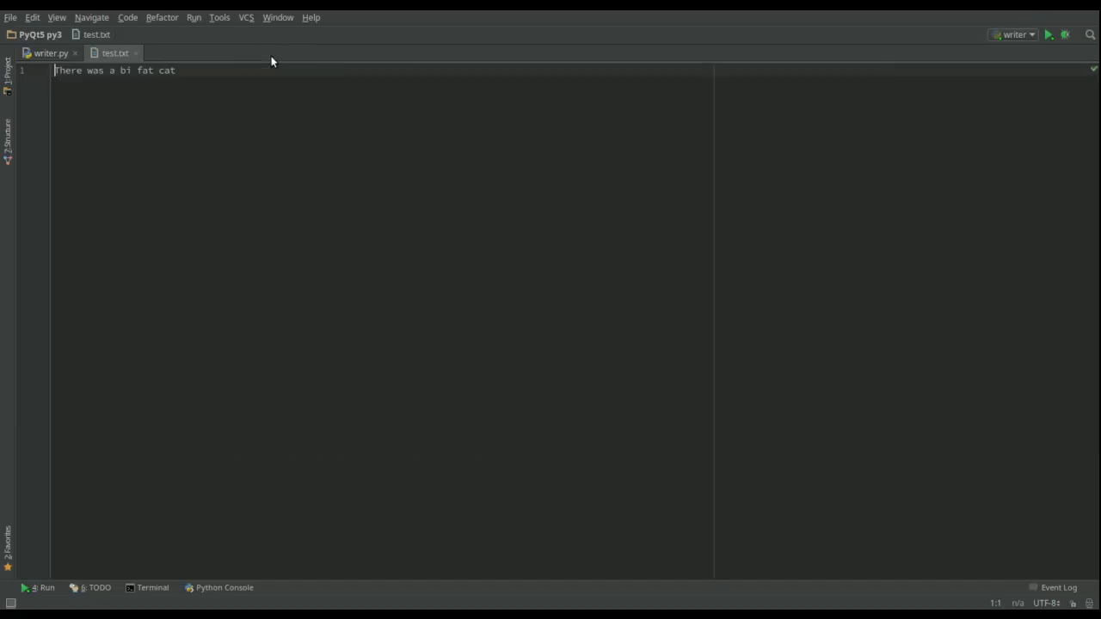
mouse_move(292, 192)
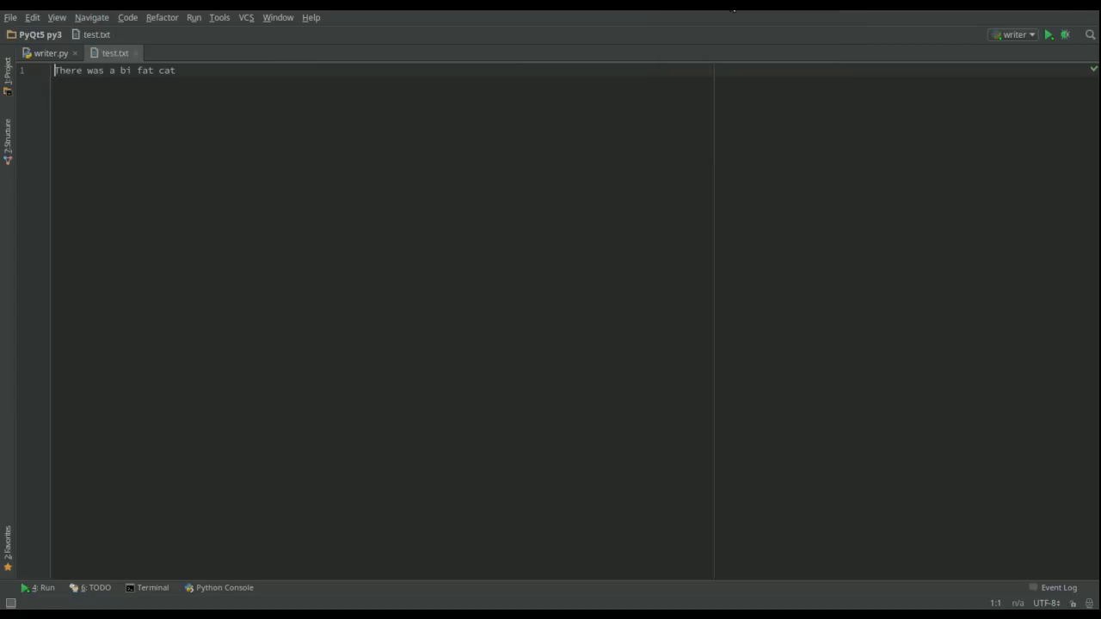
mouse_move(457, 213)
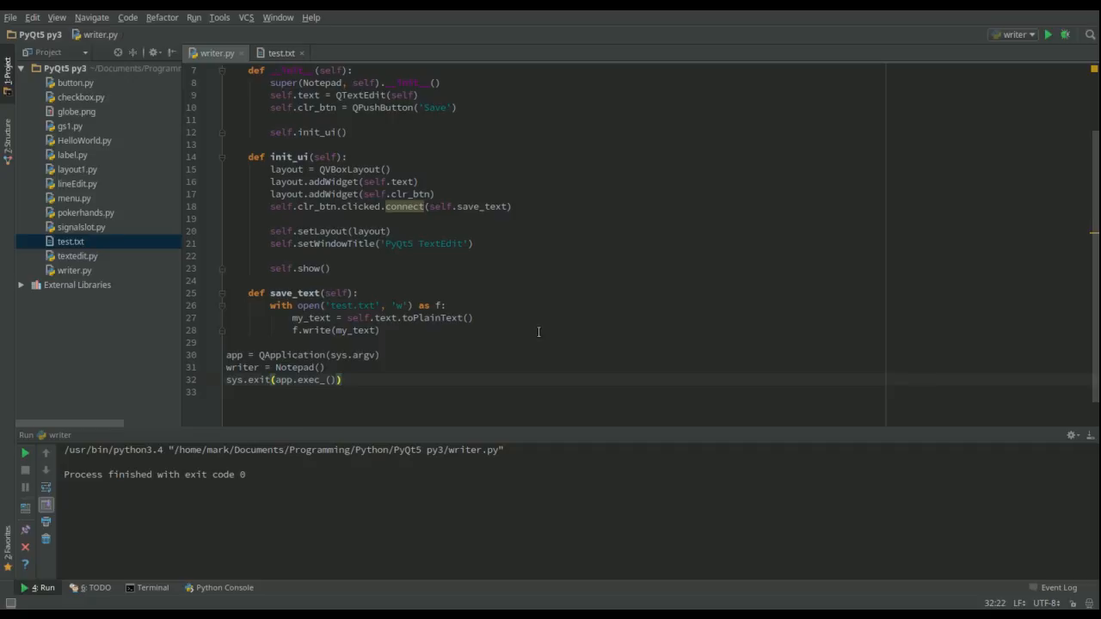
Step: Switch back to the writer.py editor with the run output visible
click(340, 380)
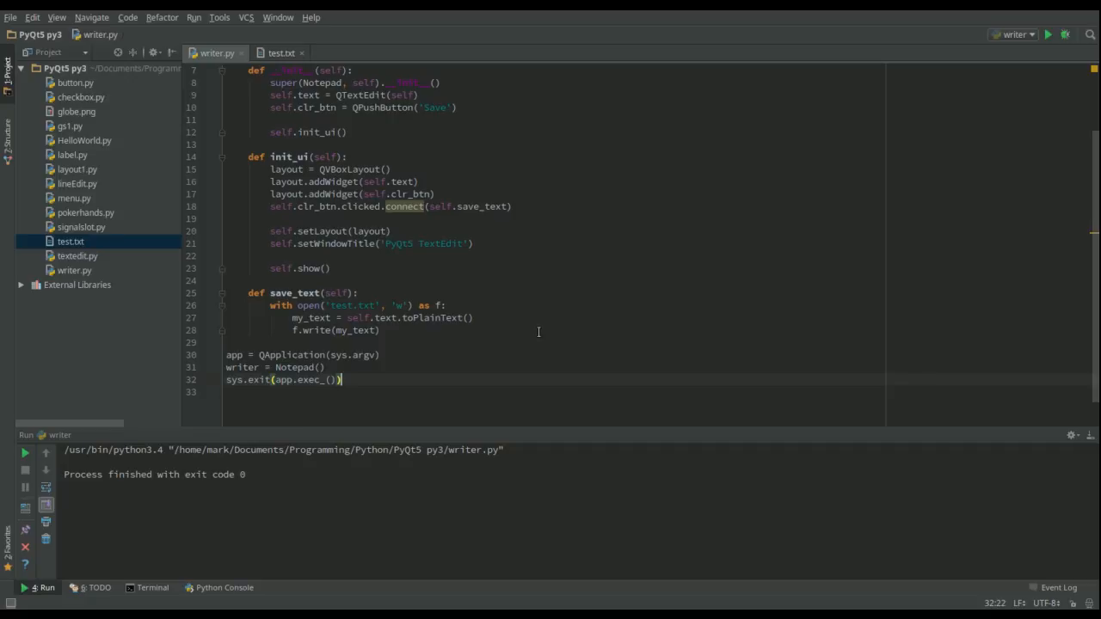